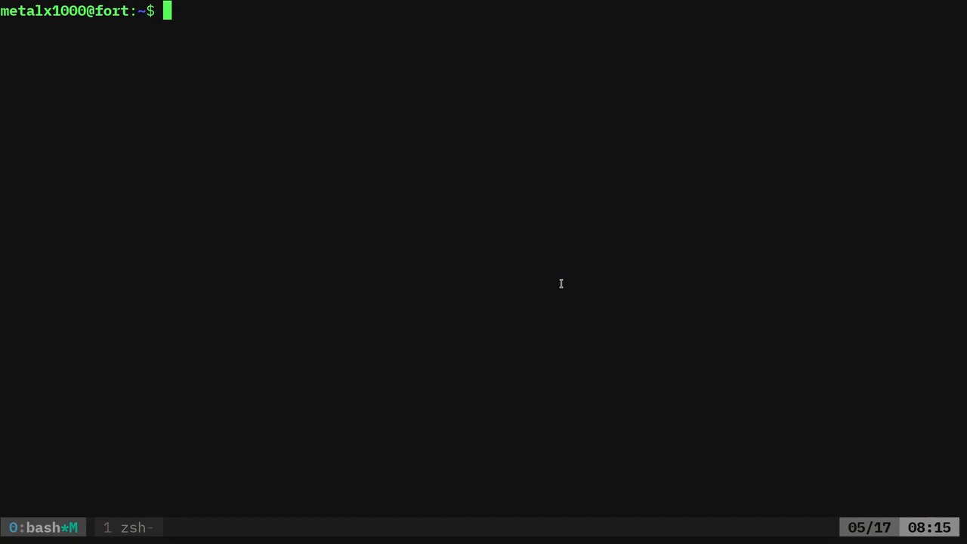
type("echo \"")
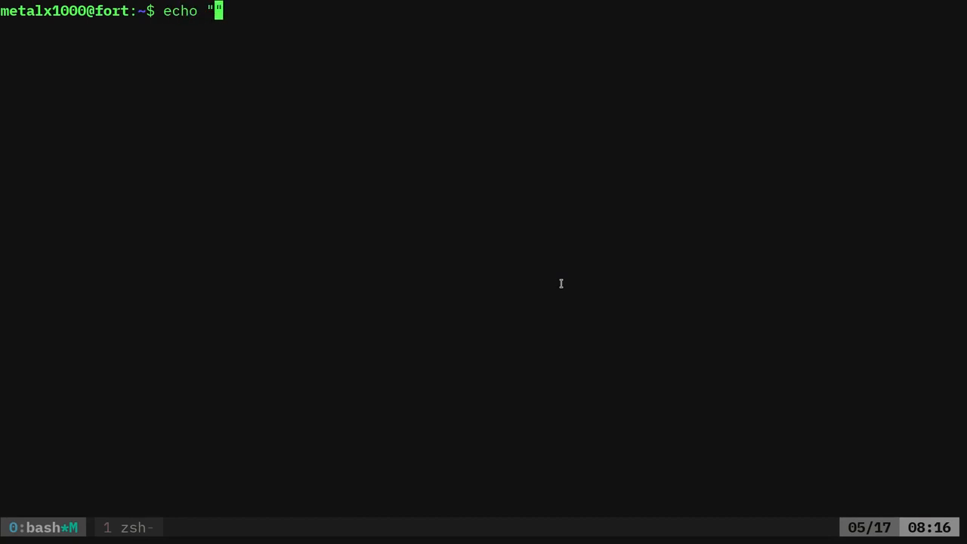
type("1234567890123456789")
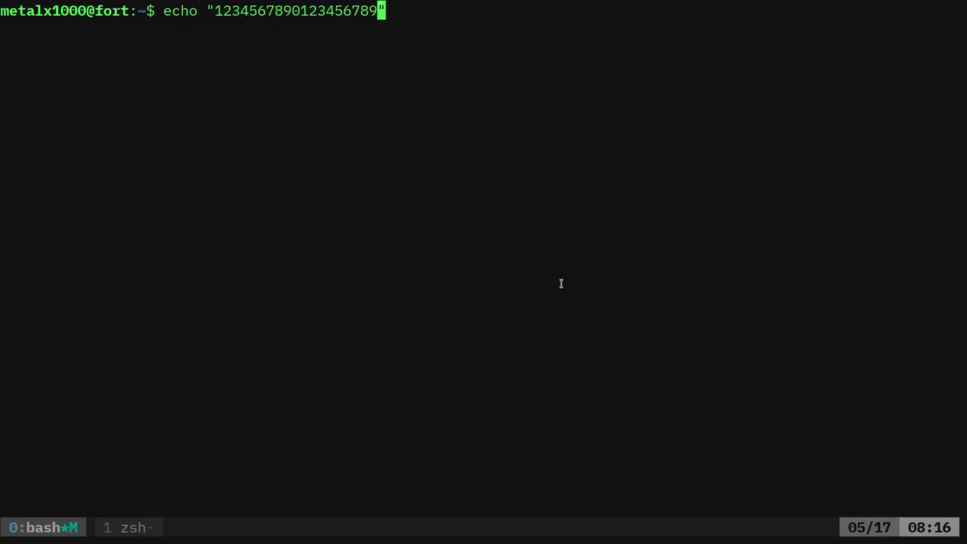
key("Return")
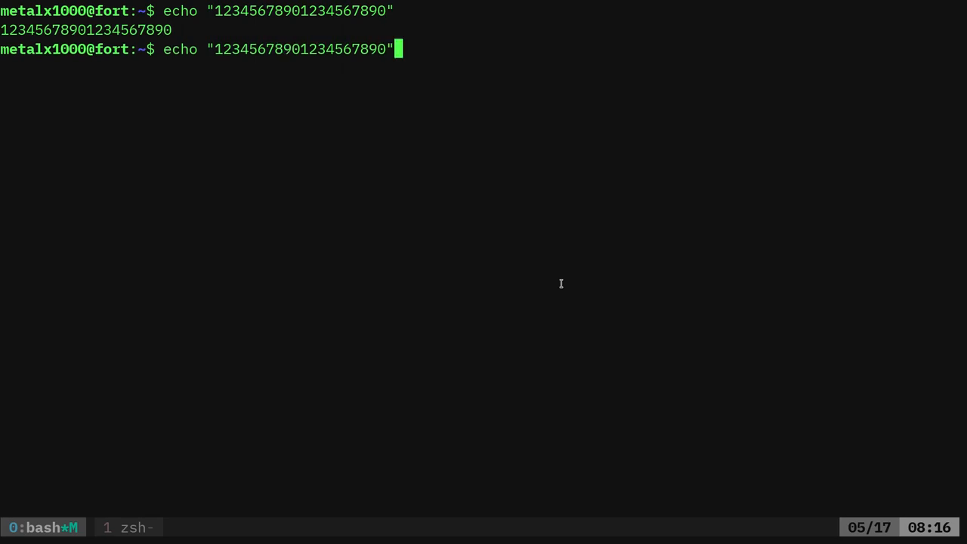
type("|")
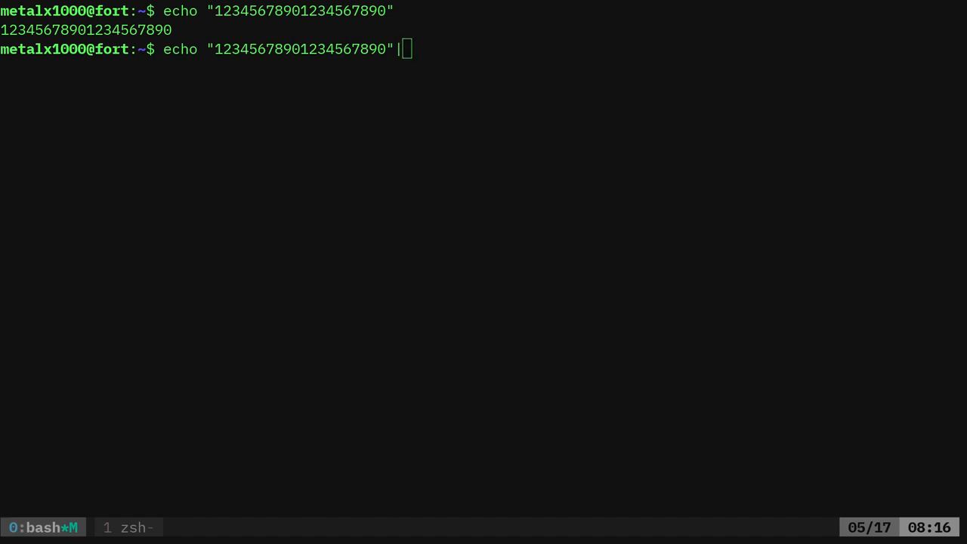
type("sed ':a;s/\\B[0-9]\\{3\\}\\>/,&/;ta'")
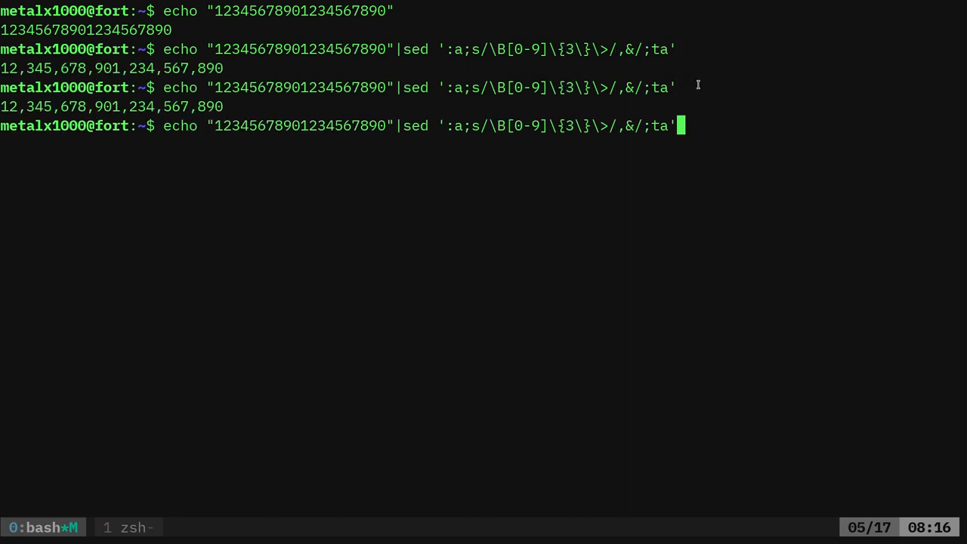
key("Return")
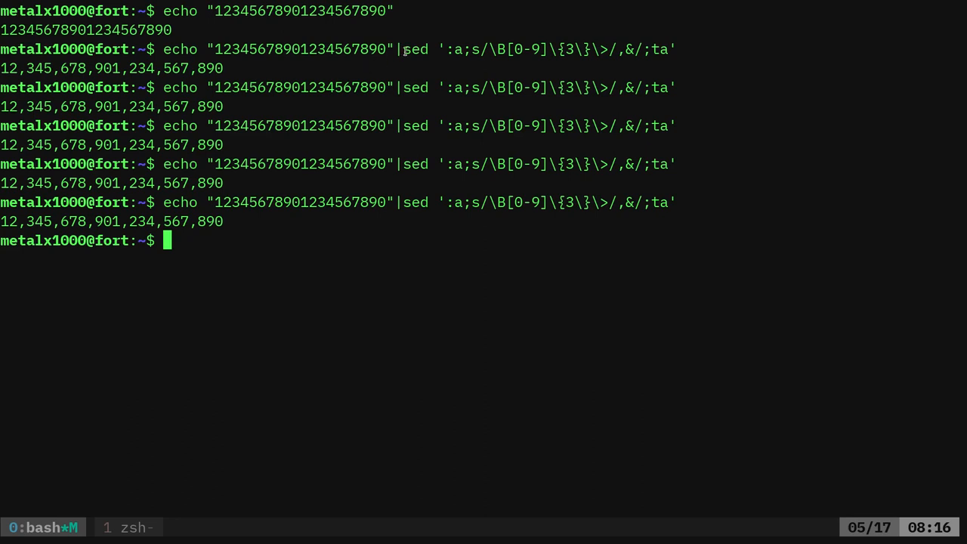
mouse_move(570, 106)
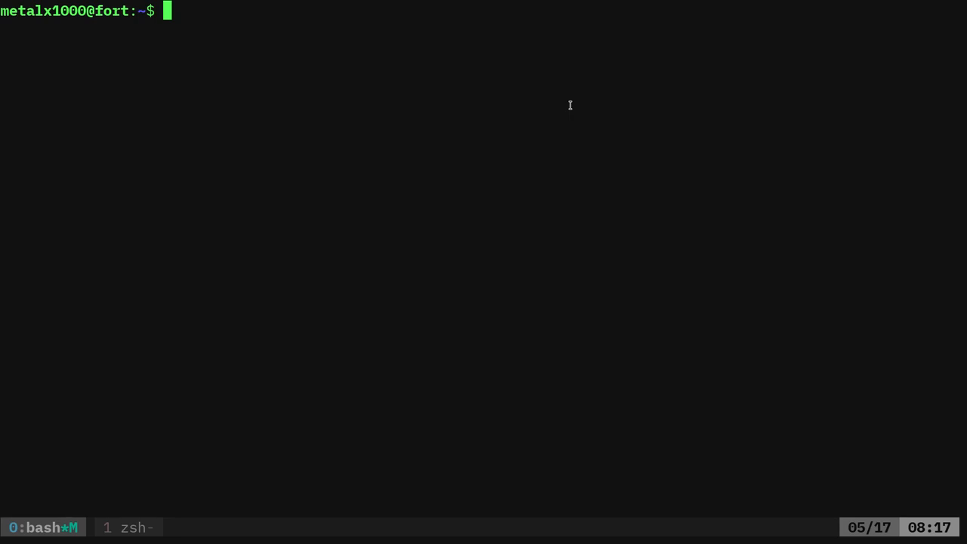
type("num")
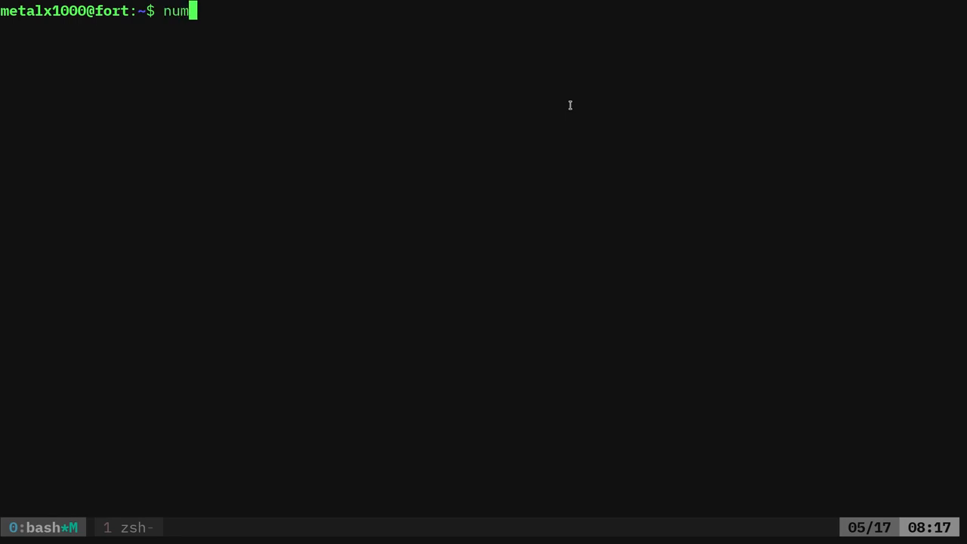
type("fmt")
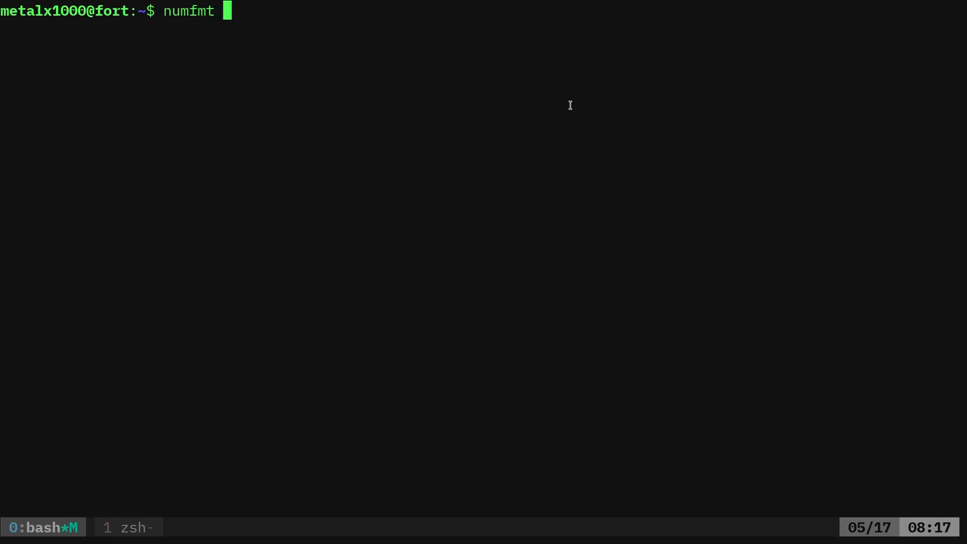
type("--grouping")
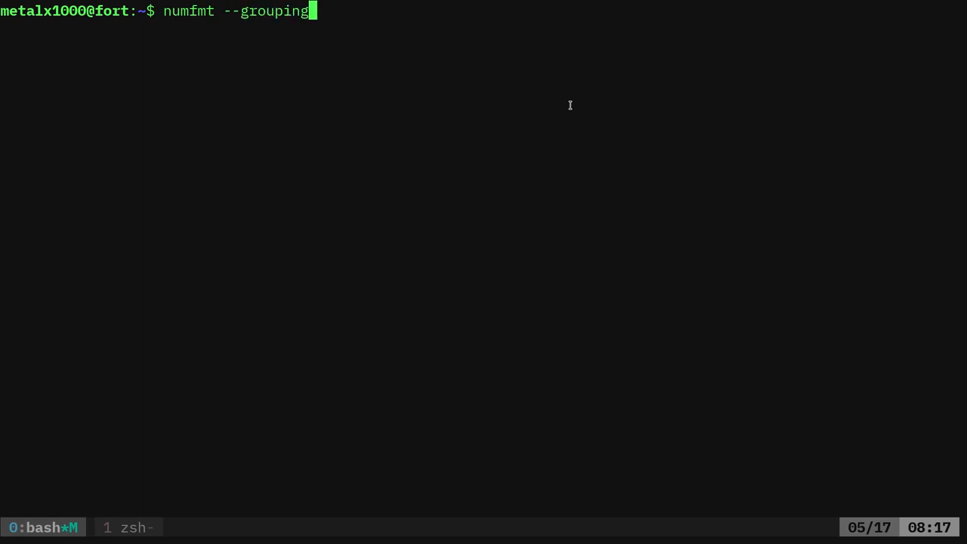
type("1234")
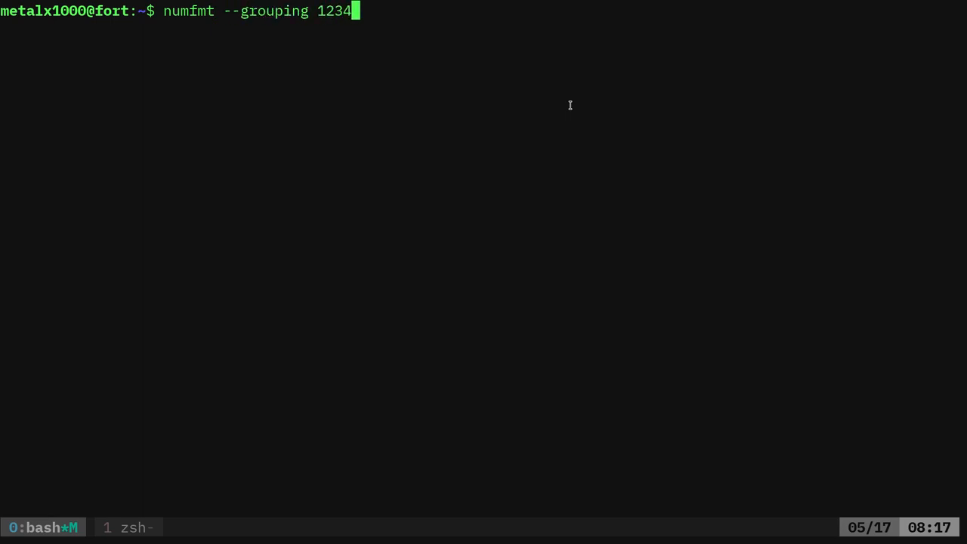
type("5678912345678")
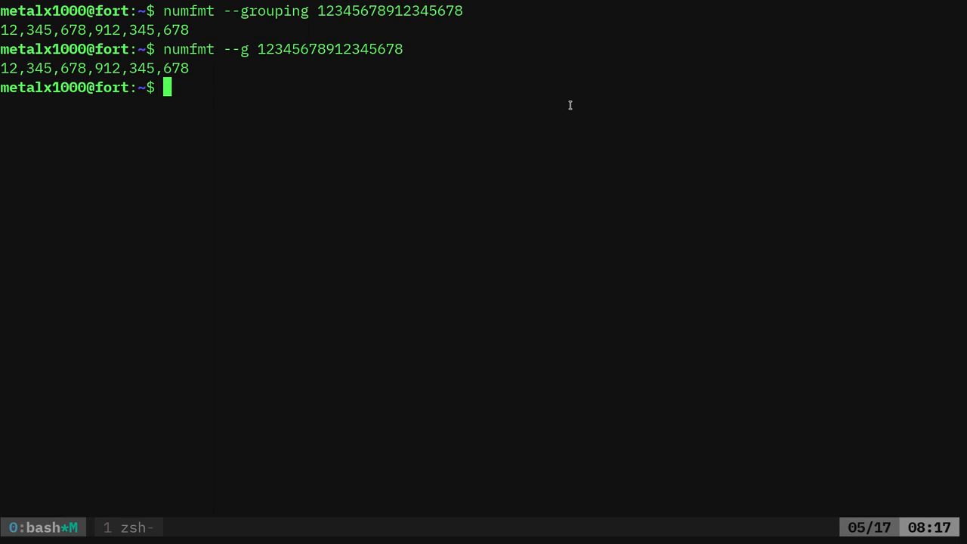
type("echo \"")
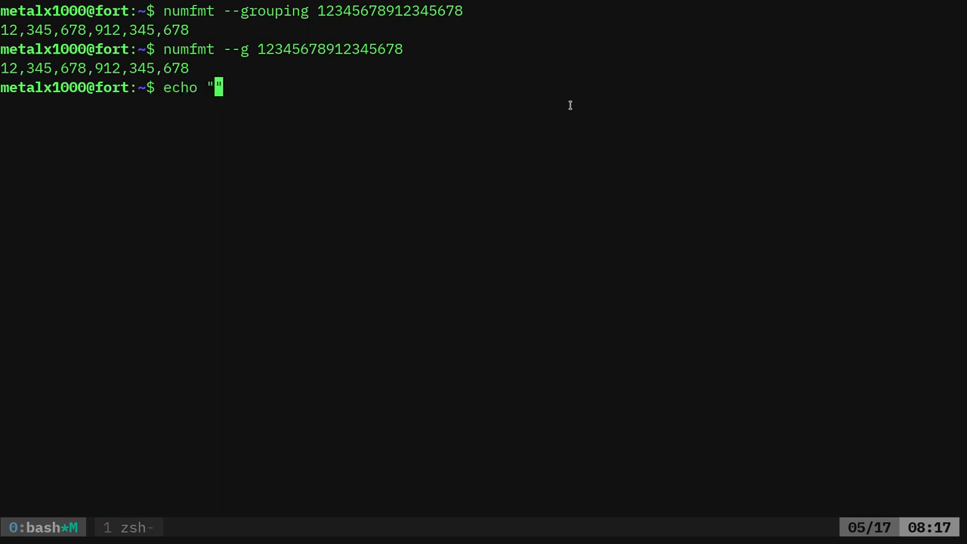
type("1234567890843275")
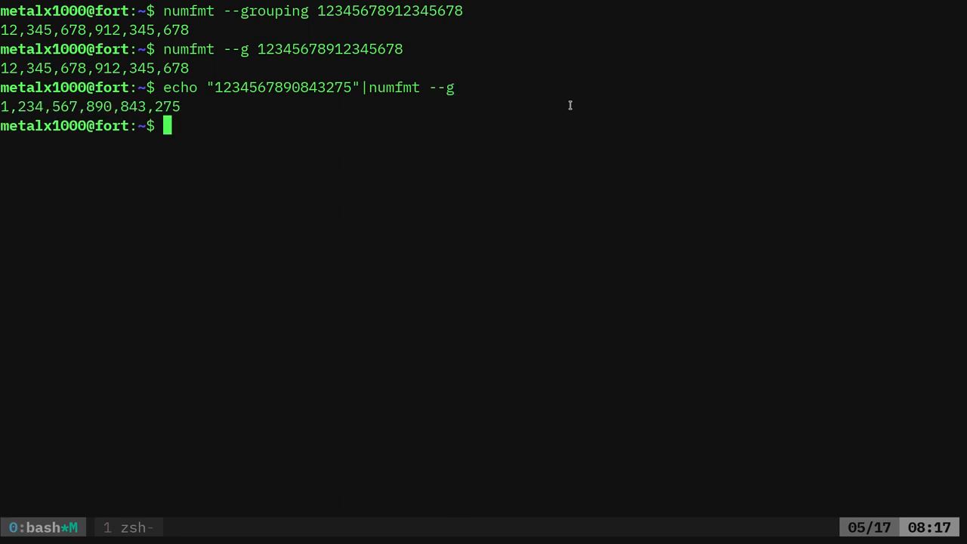
key("Enter")
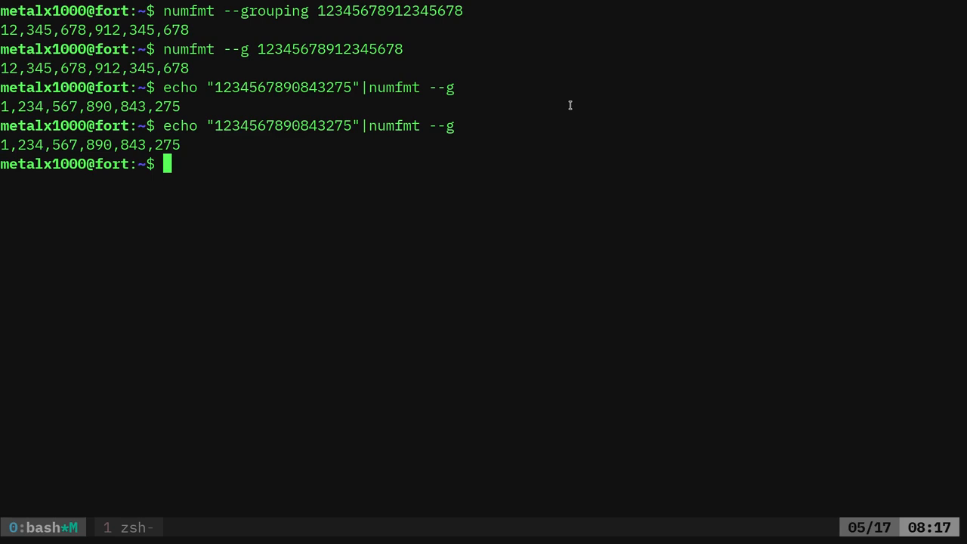
Print 1234567 as 1,234,567 with printf "%'d", adding \n for a newline.
type("printf")
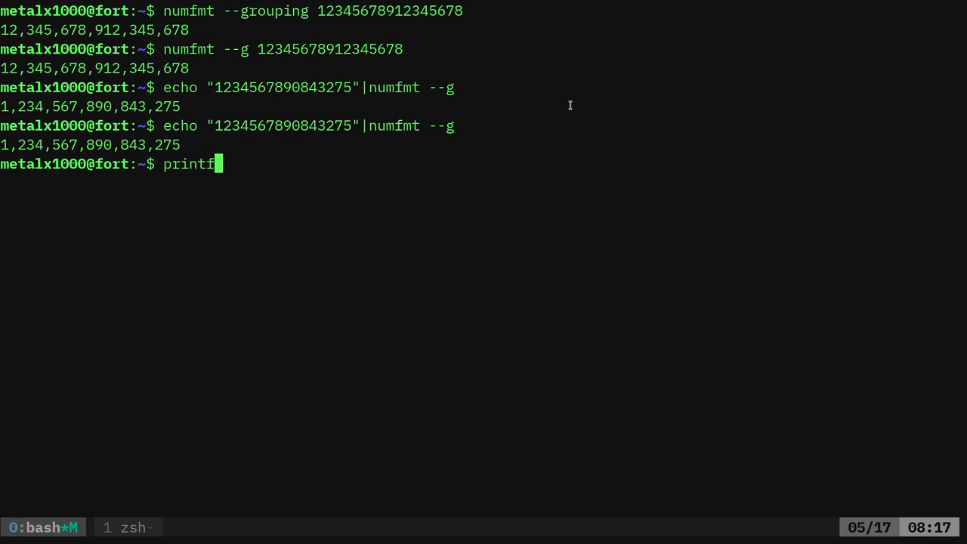
type("\"\"")
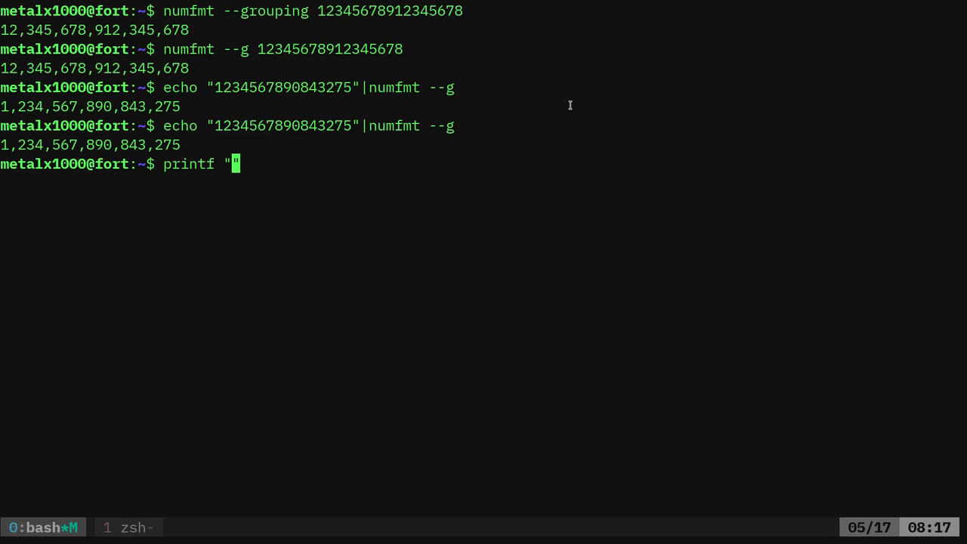
type("%")
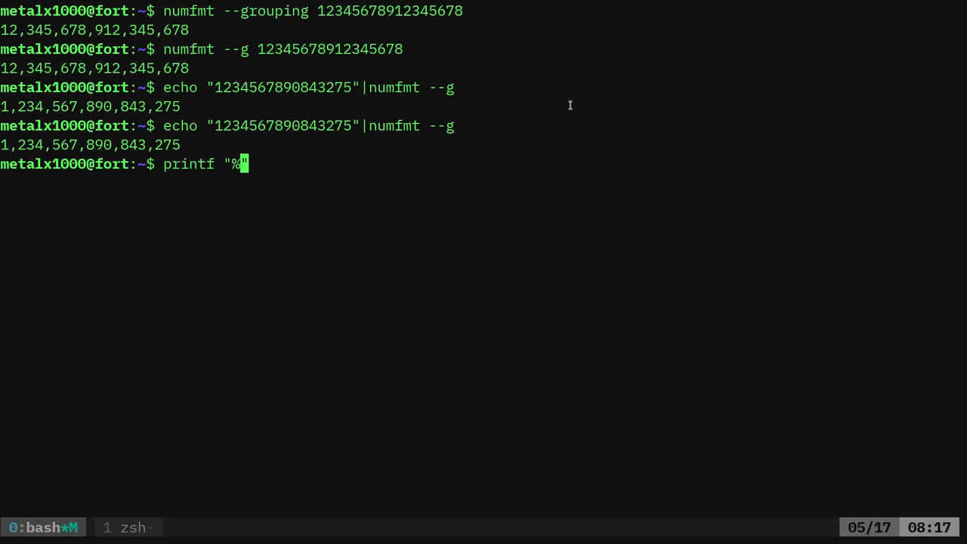
type("'d")
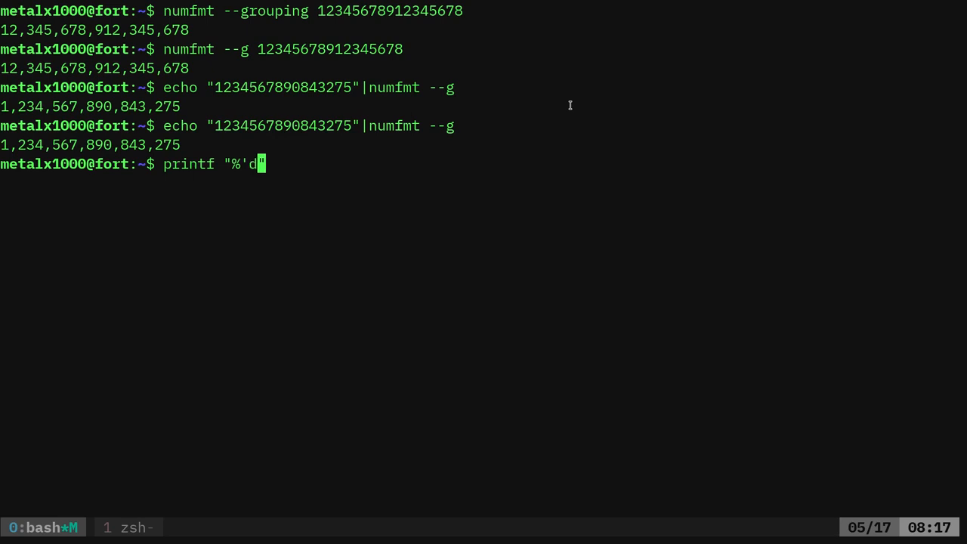
type("\"")
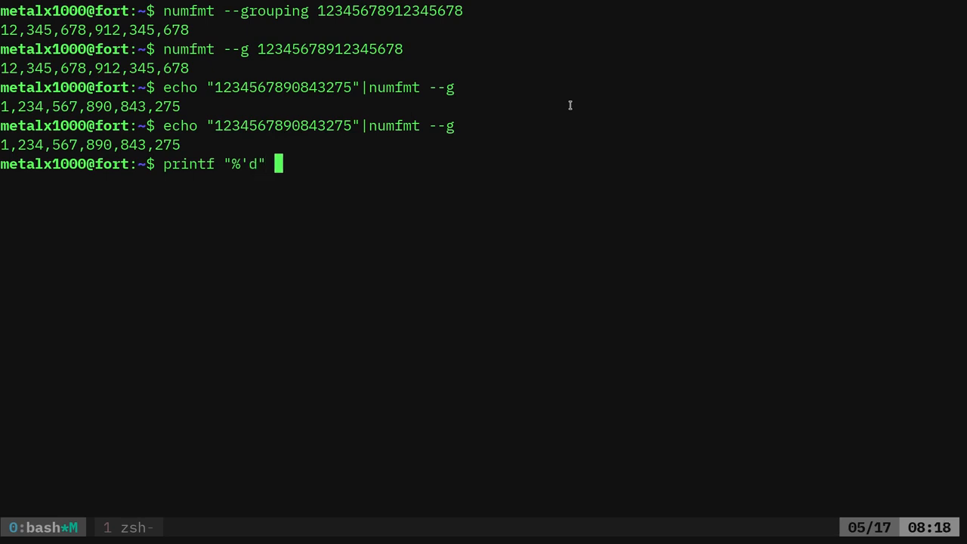
type("1234567")
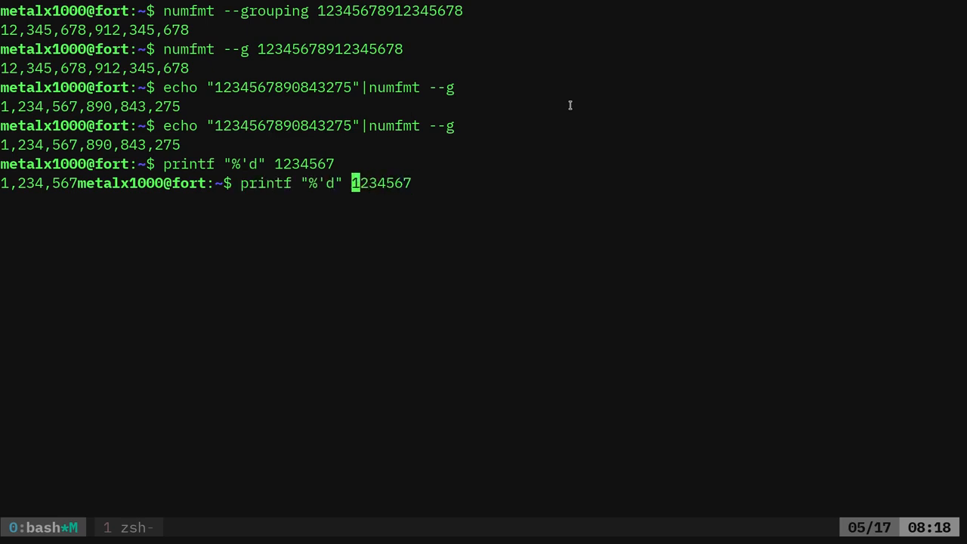
type("\\n")
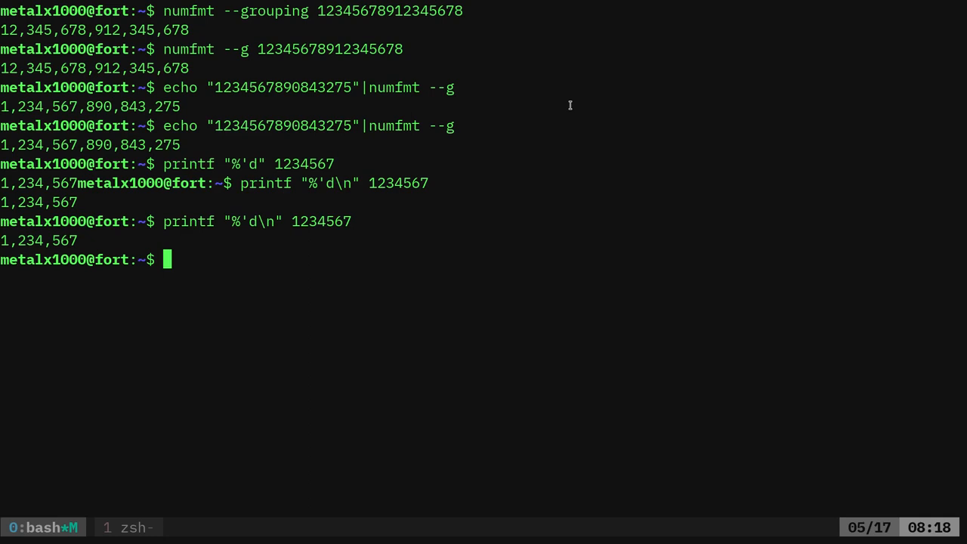
mouse_move(260, 206)
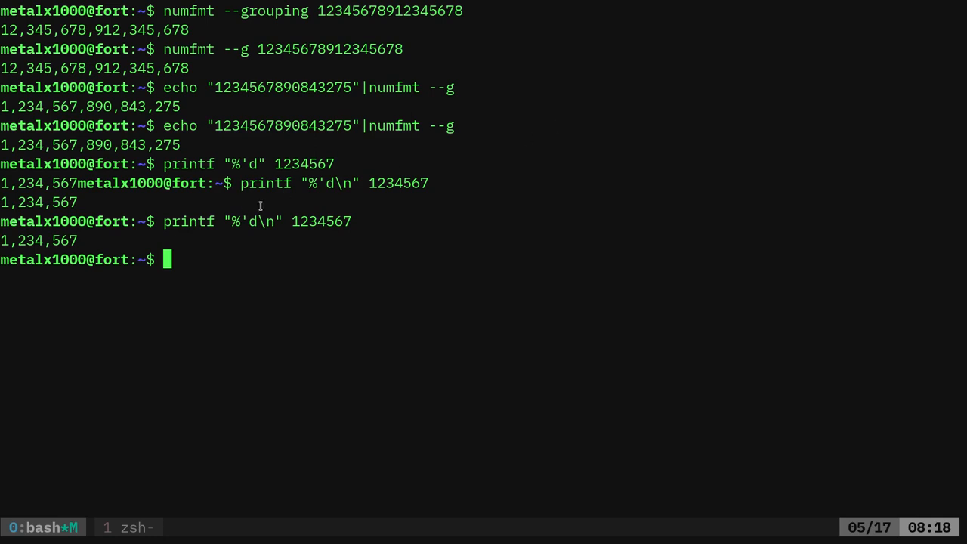
type("shuf -i")
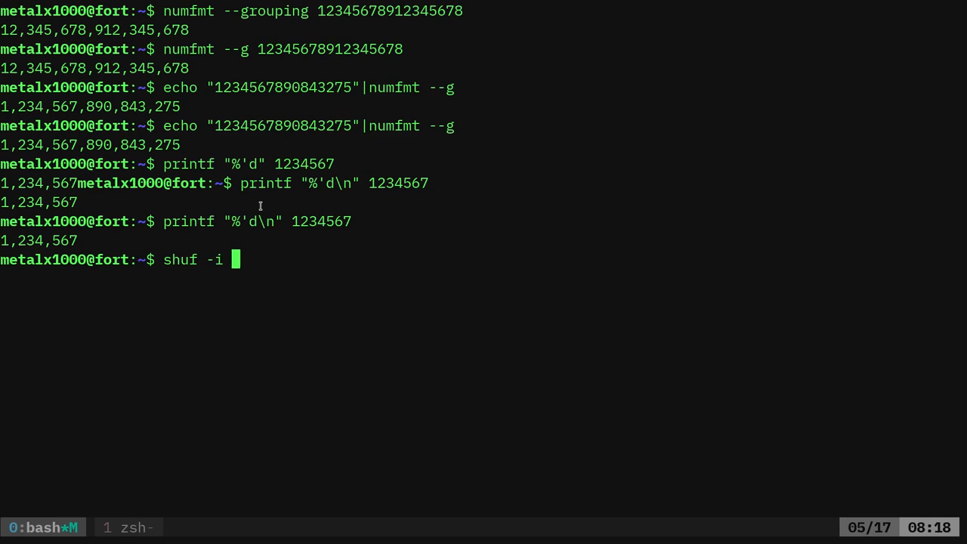
type("1")
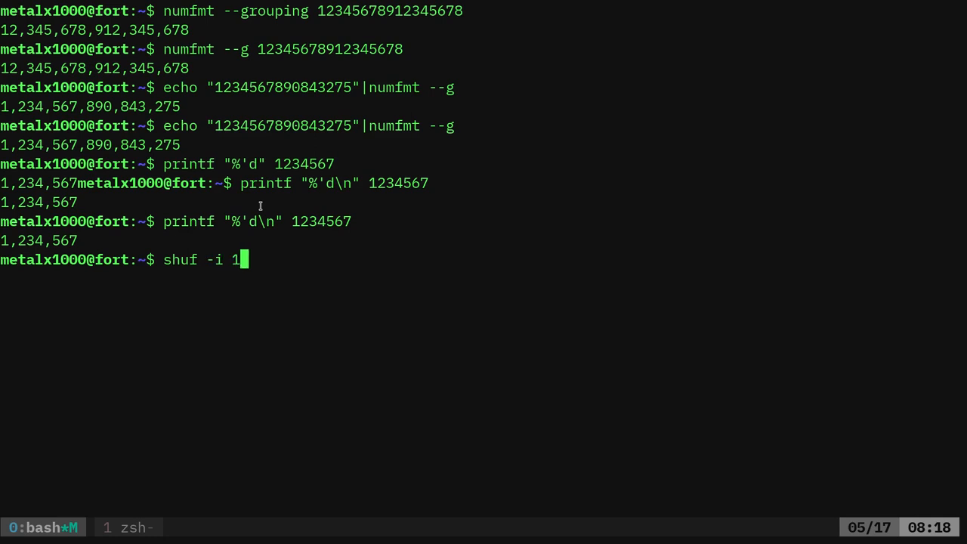
type("00000-")
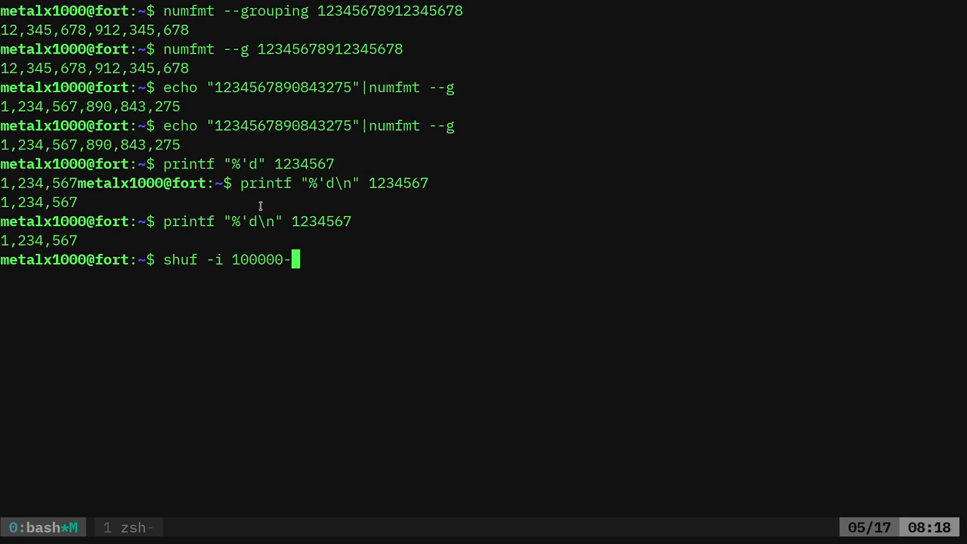
type("50")
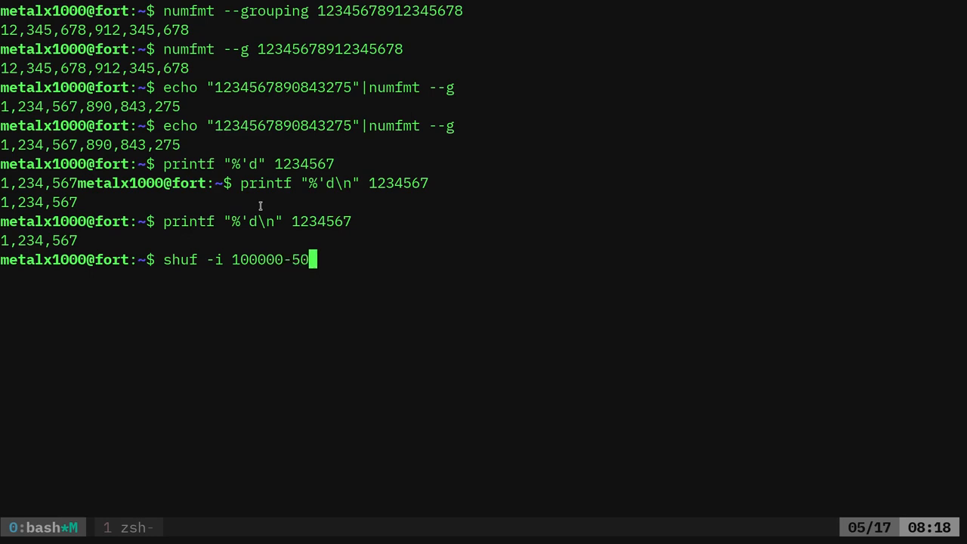
type("000")
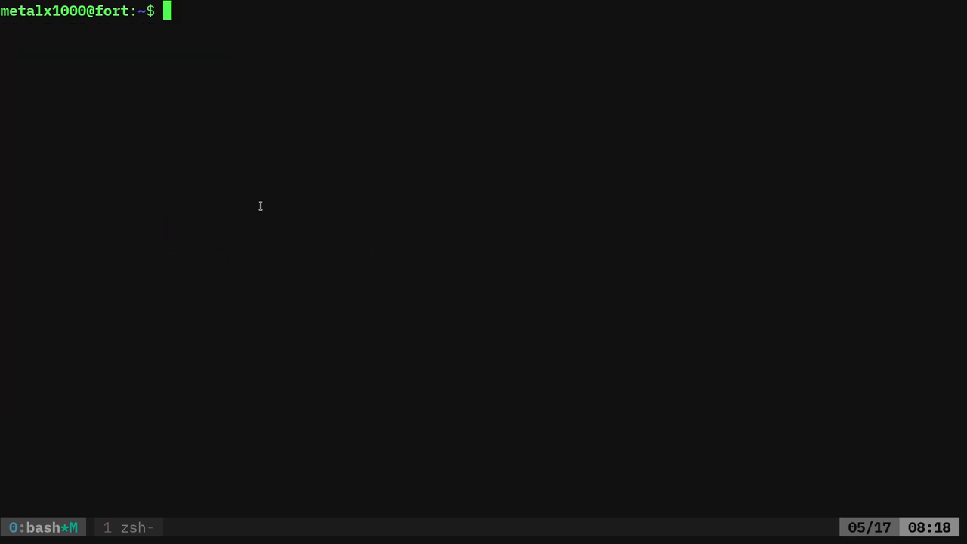
type("shuf -i 100000-500000 -n 1")
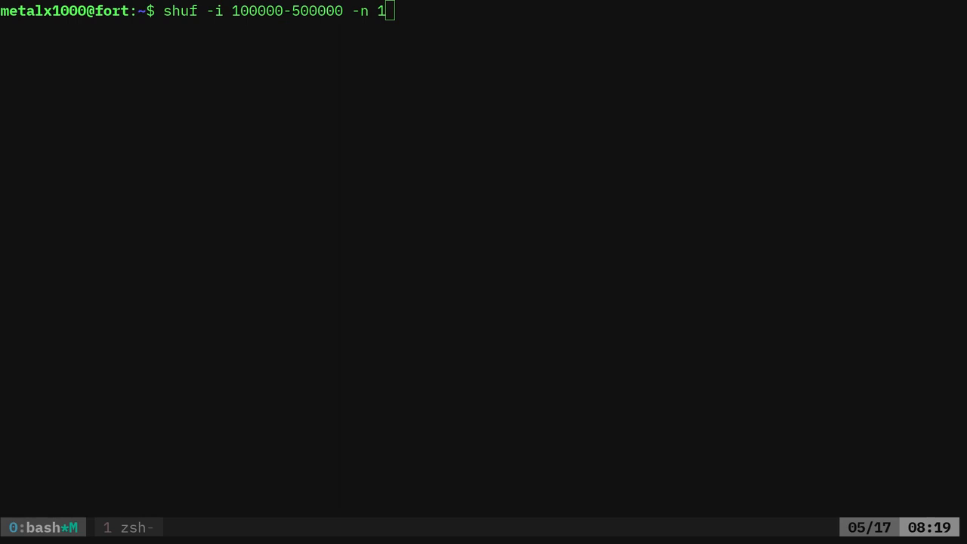
Pipe shuf output through the comma-inserting sed, printing numbers like 264,936 and 3,722,644.
type("|sed ':a;s/\\B[0-9]\\{3\\}\\>/,&/;ta'")
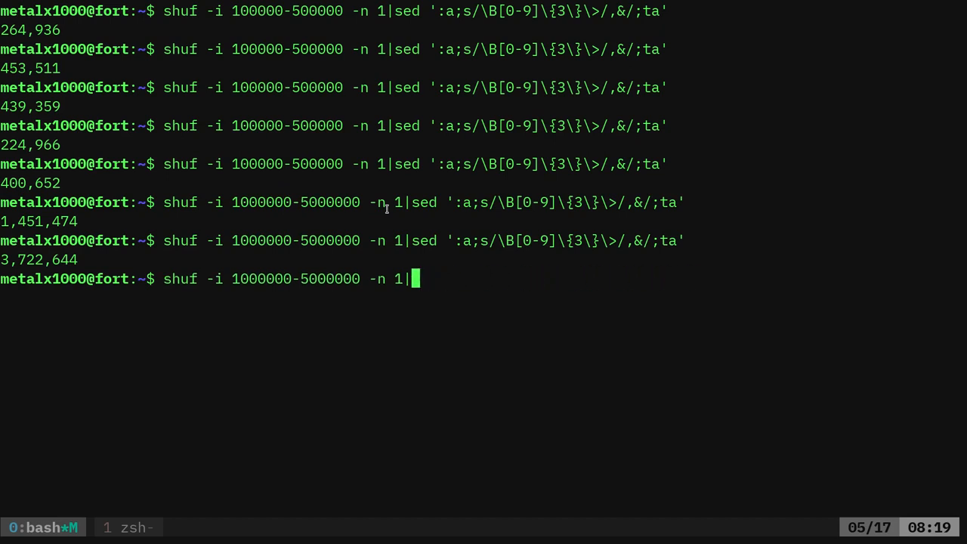
type("numfmt")
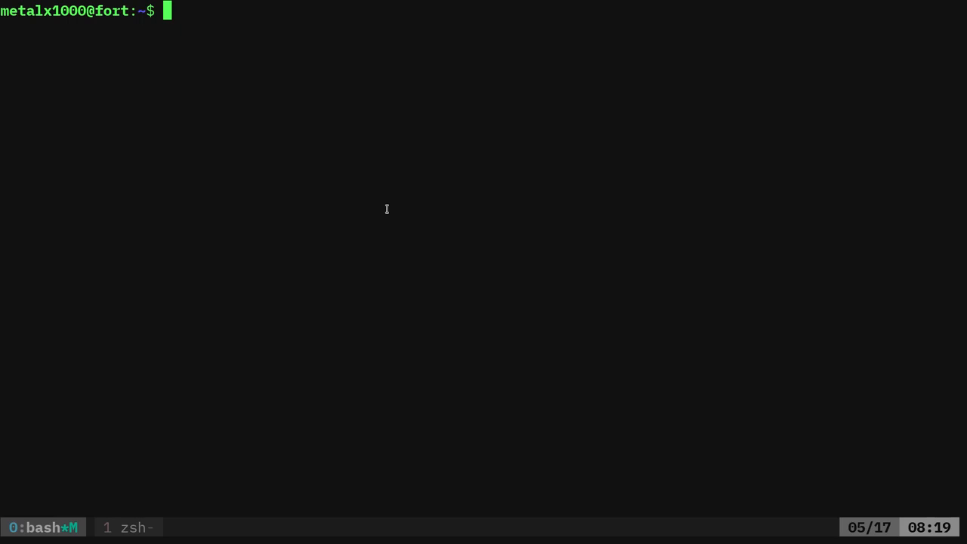
type("pr")
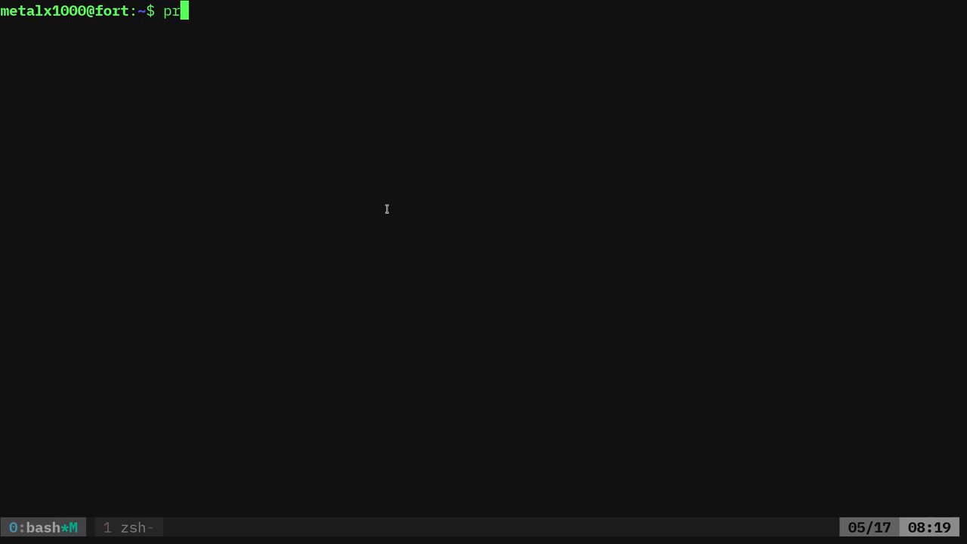
type("intf \"")
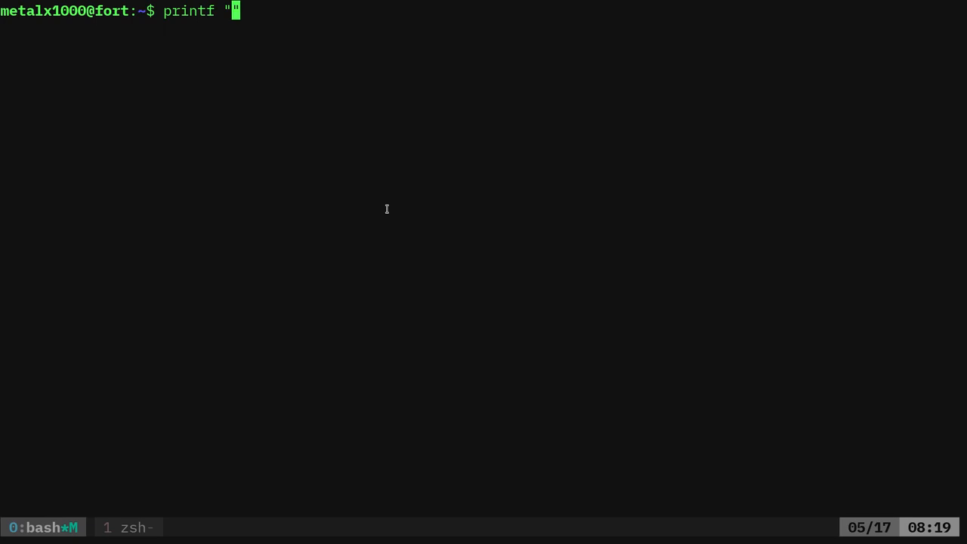
type("%'d")
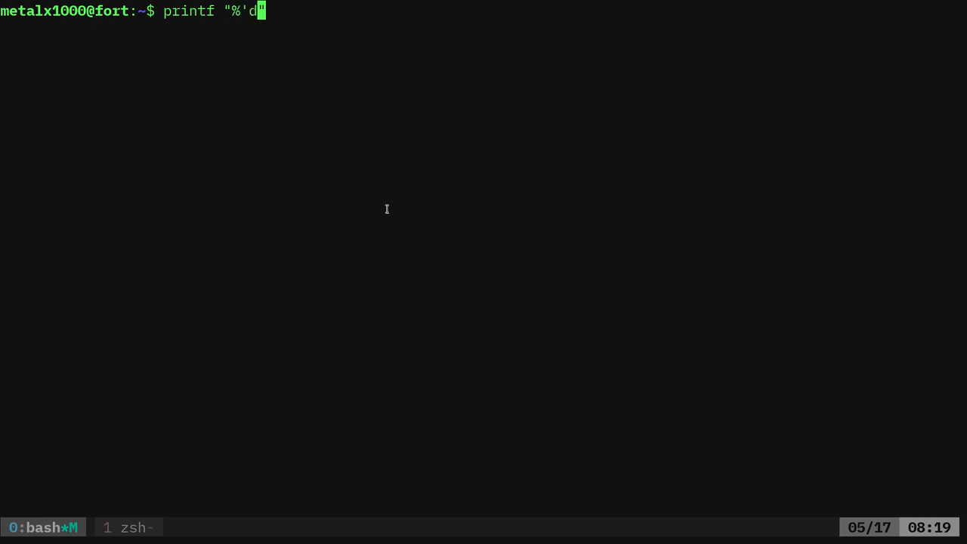
type("\\n")
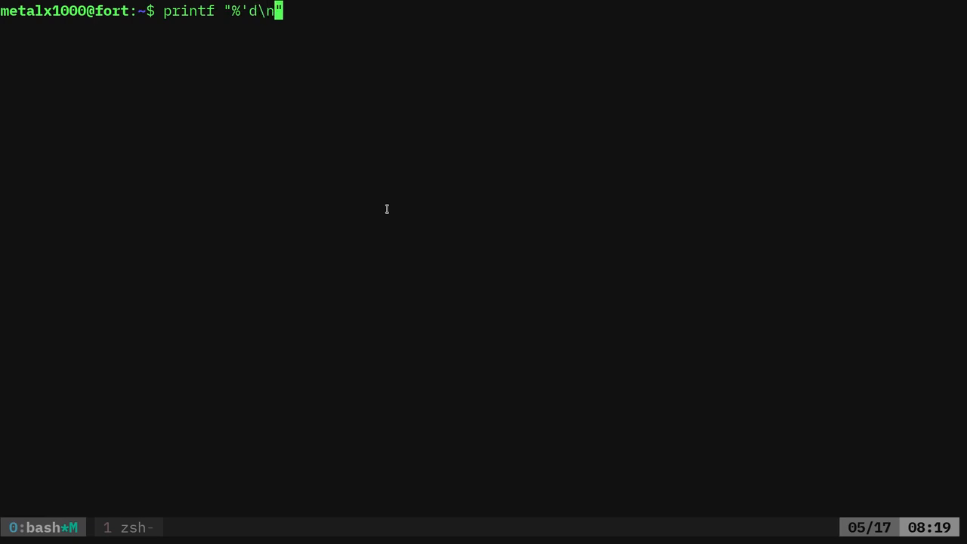
type("\"")
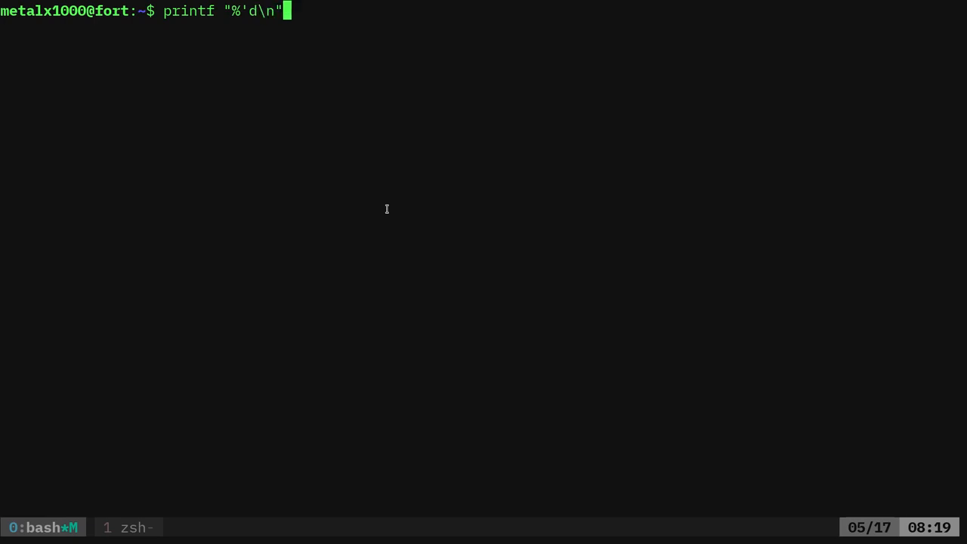
type("`")
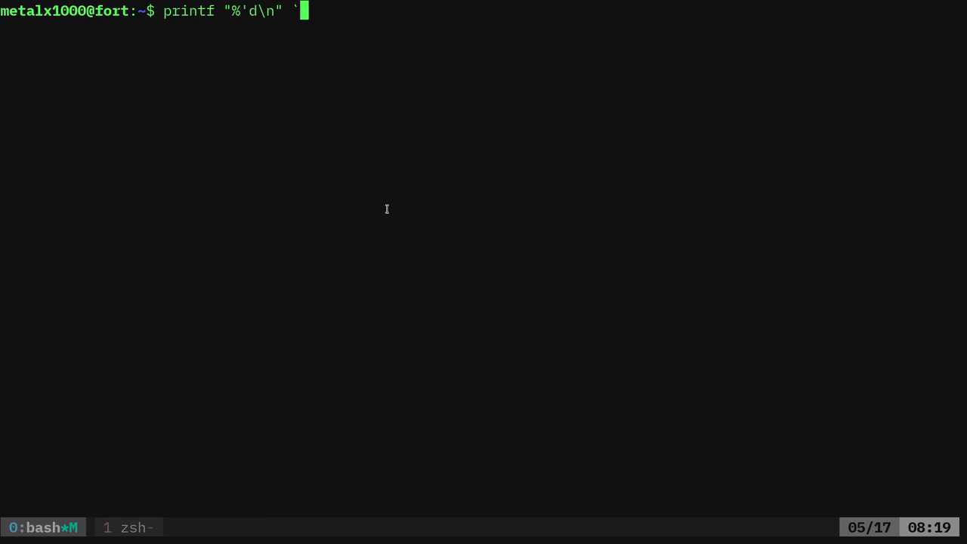
type("shuf -")
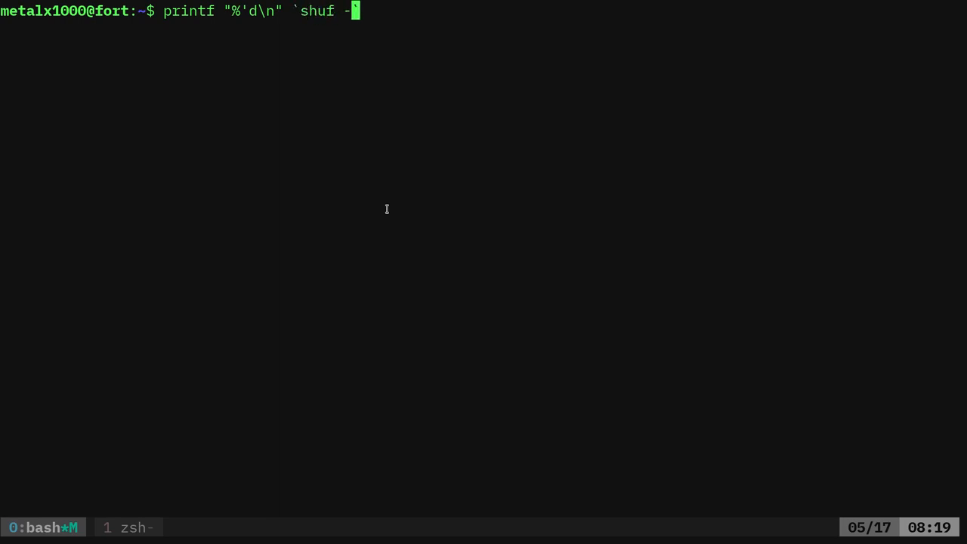
type("i")
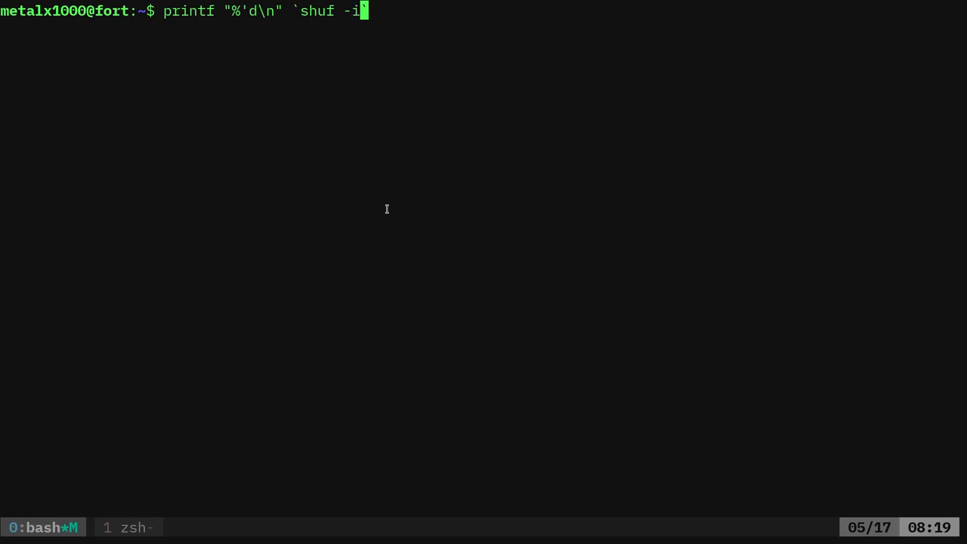
type("100000")
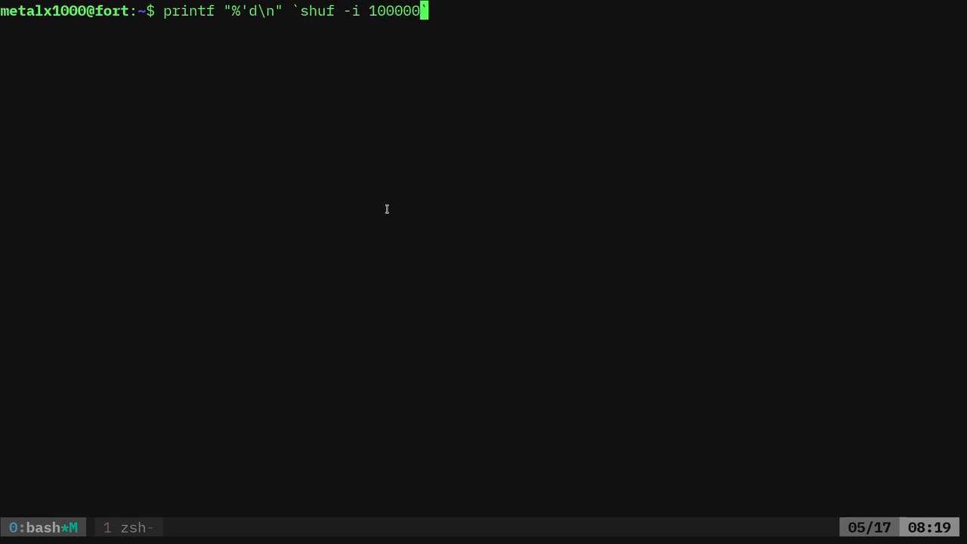
type("00-")
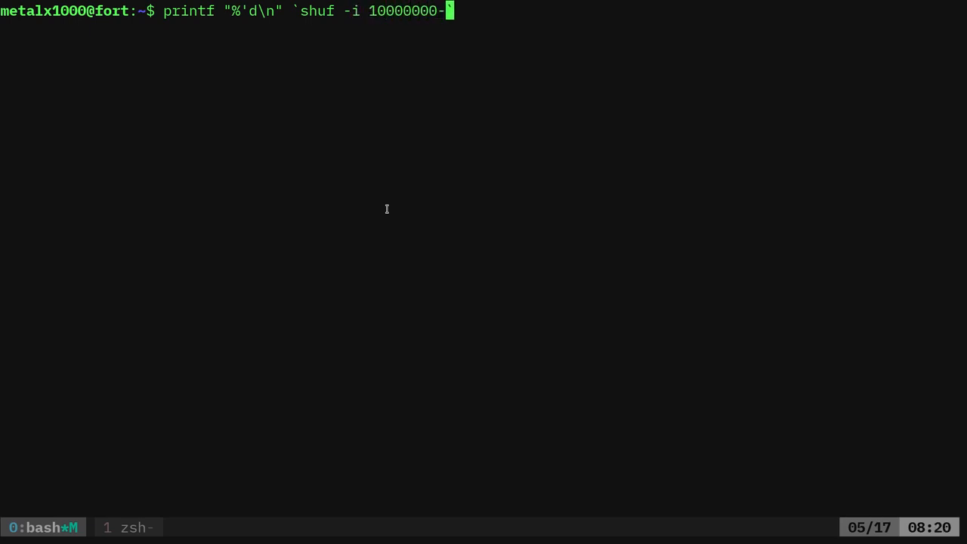
type("500000")
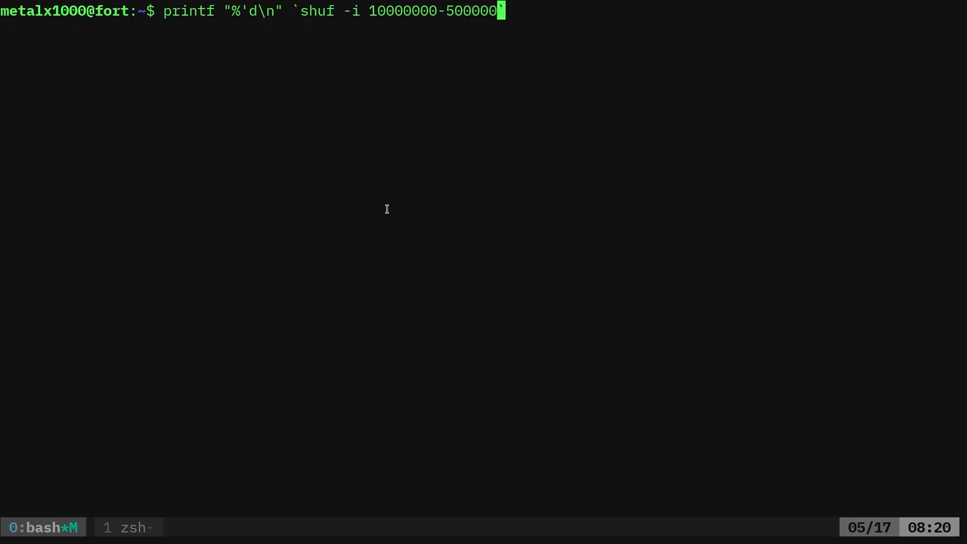
type("00 -")
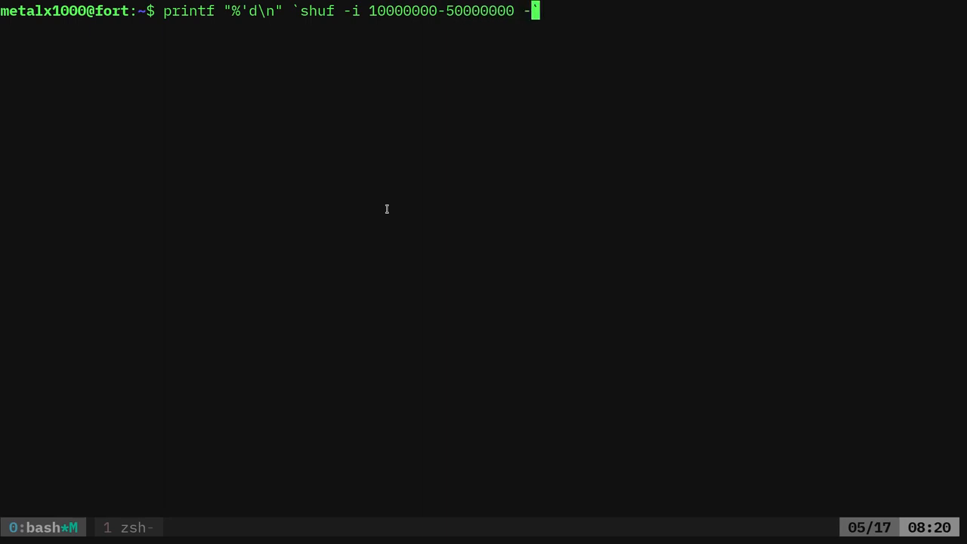
type("n 1`")
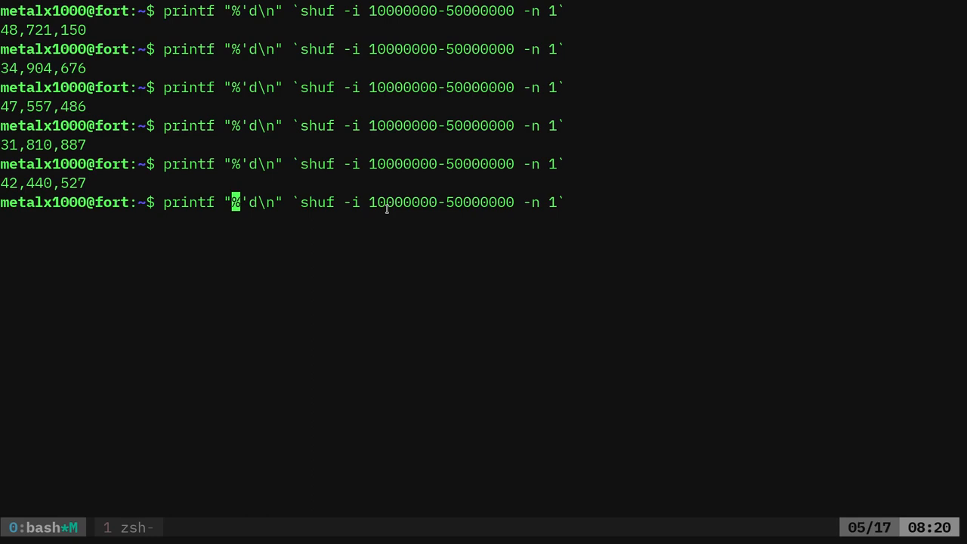
Prefix the printf output with 'The Number is', printing e.g. 37,889,693.
type("The N")
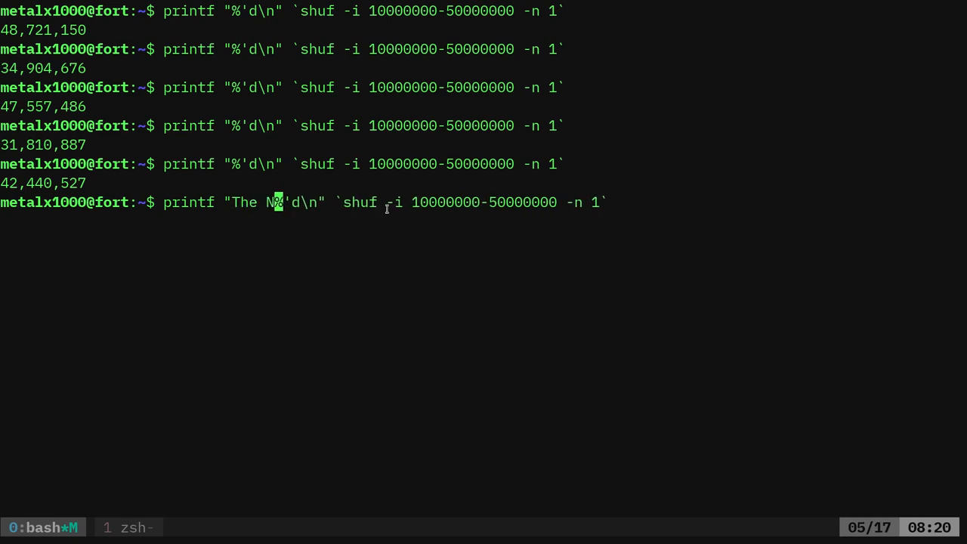
type("umber is")
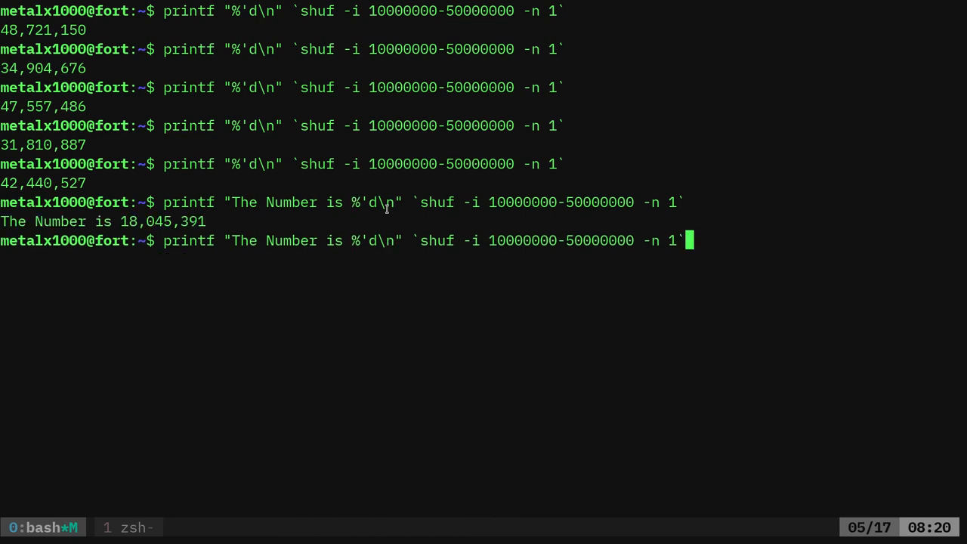
key("Return")
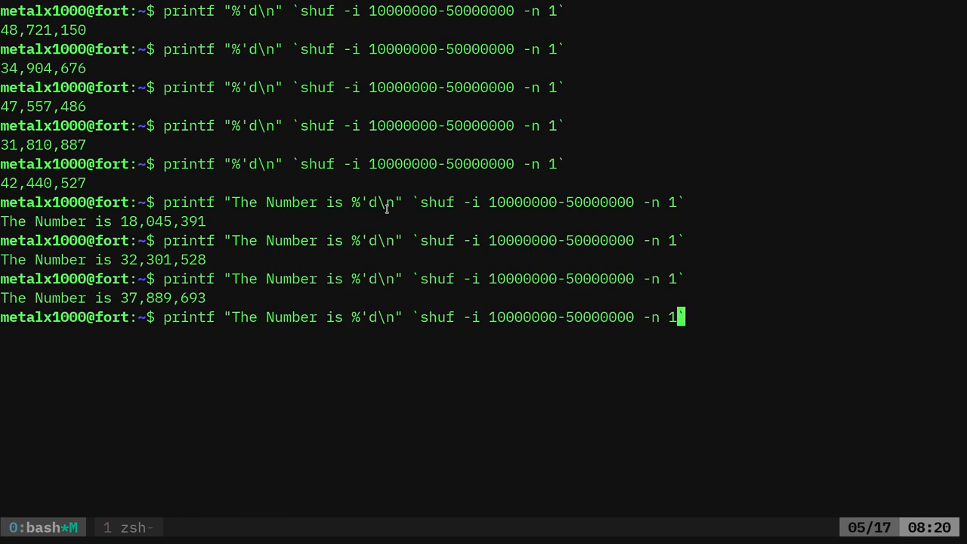
Change the wording to 'You have won $', printing You have won $26,882,131.
key("Left")
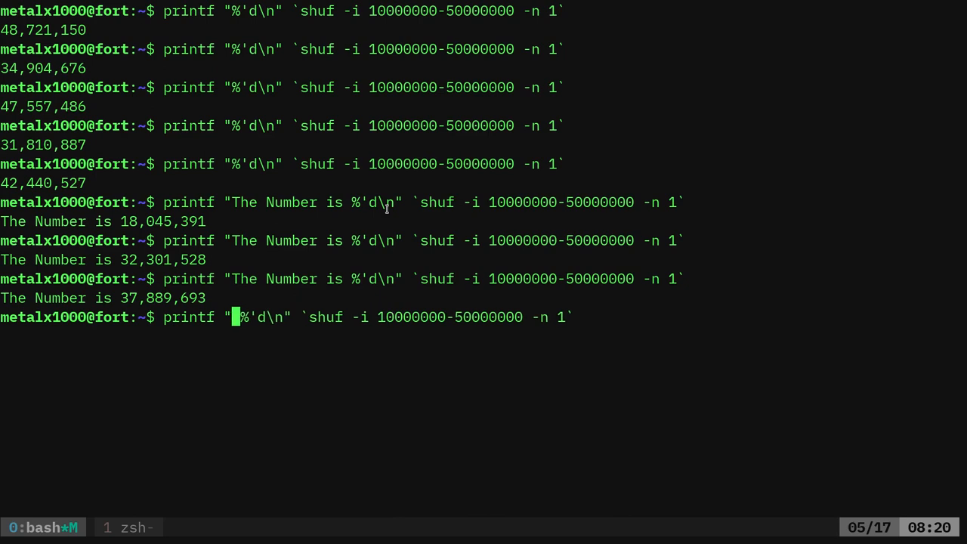
type("You have won $")
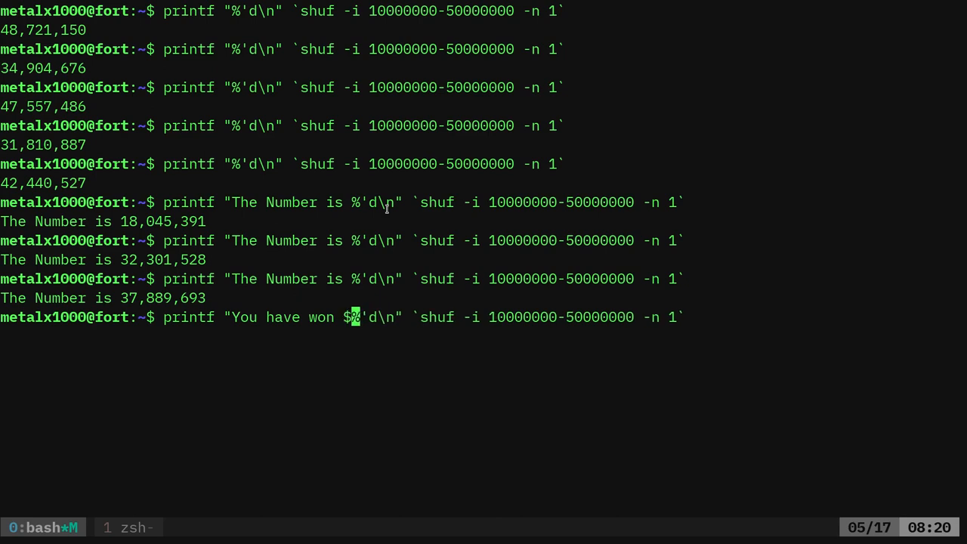
key("Return")
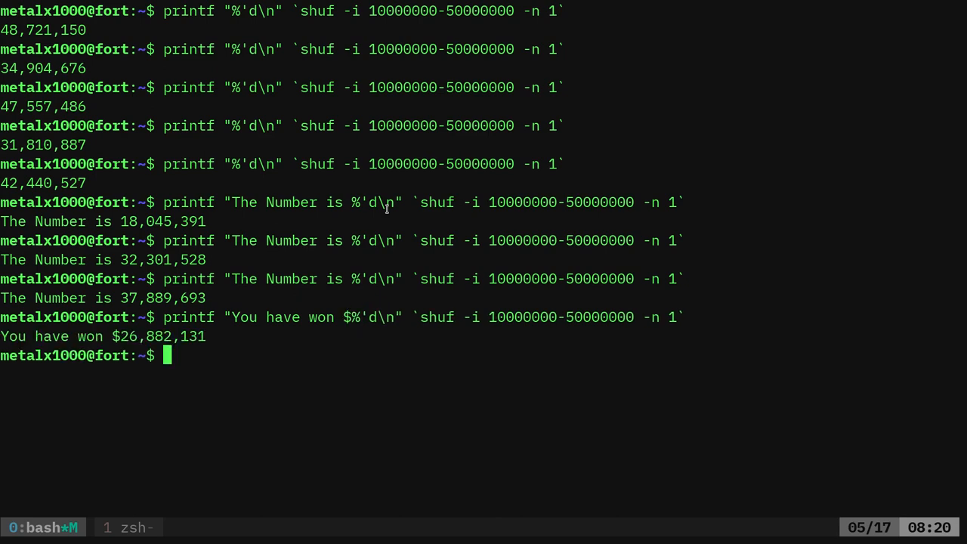
Rerun the 'You have won' printf, printing You have won $49,530,386.
key("Return")
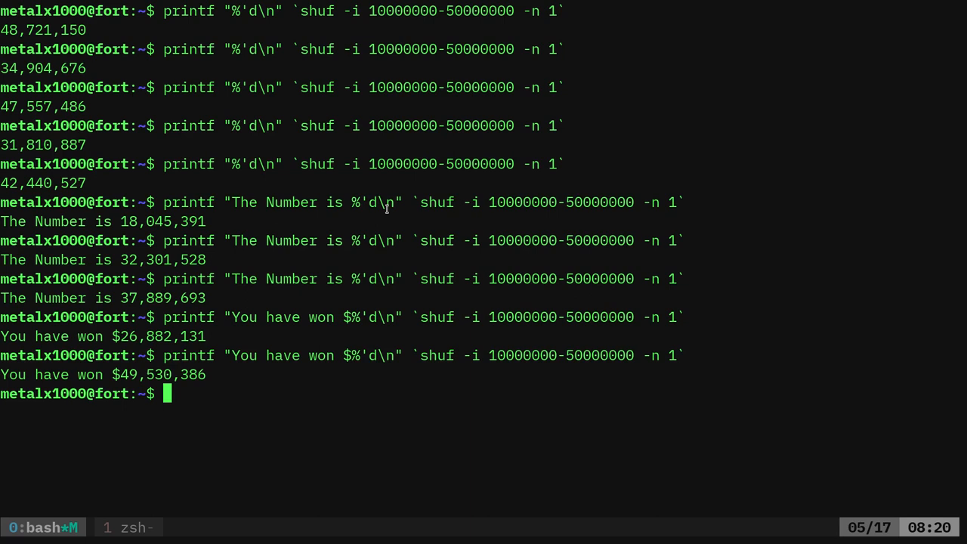
mouse_move(387, 209)
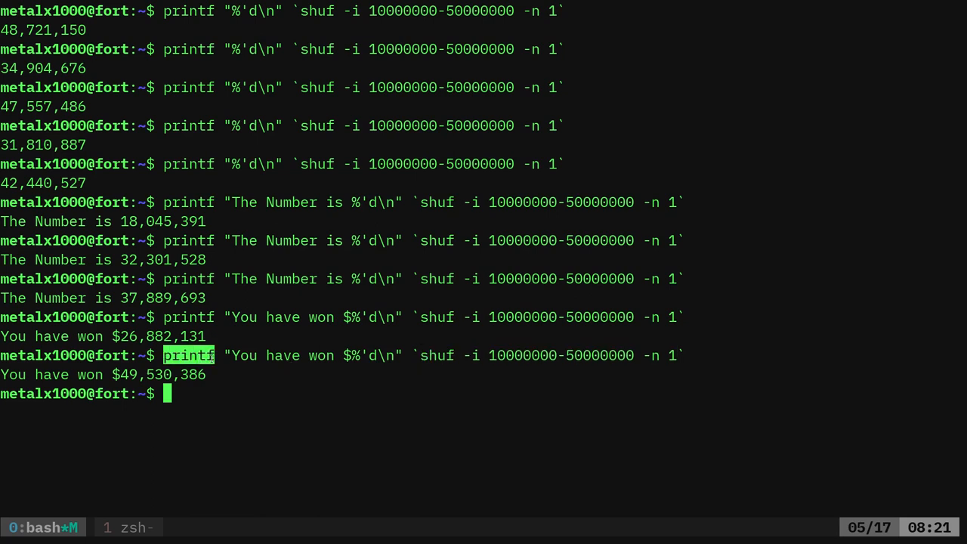
mouse_move(257, 348)
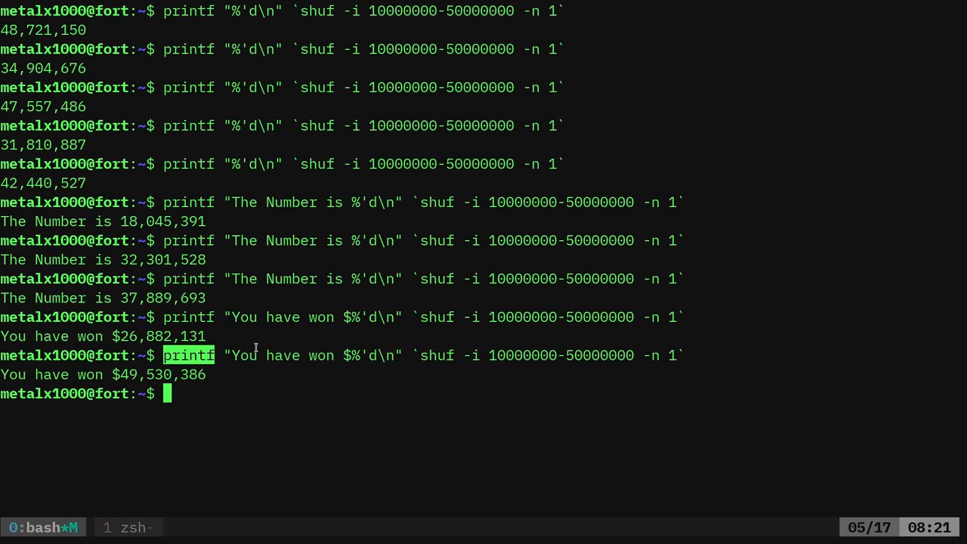
mouse_move(384, 208)
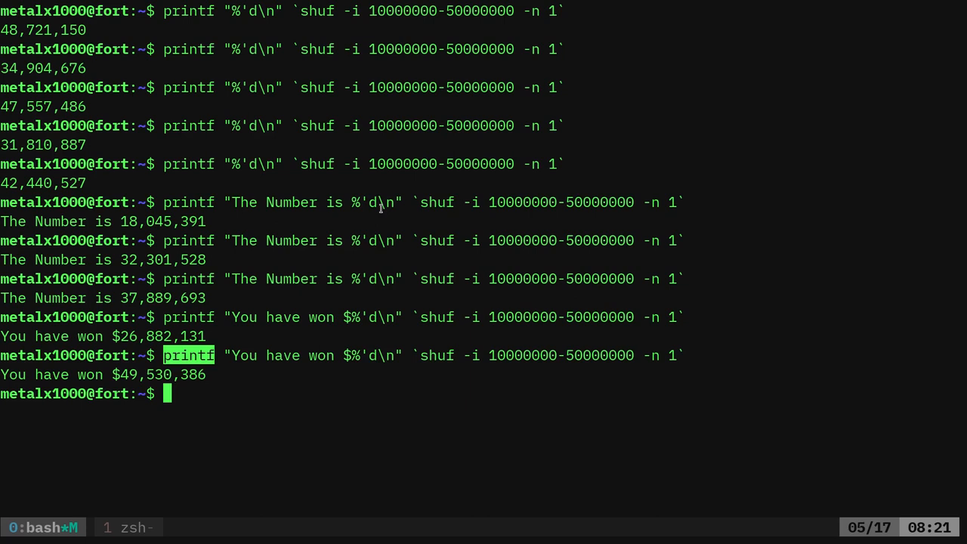
mouse_move(384, 215)
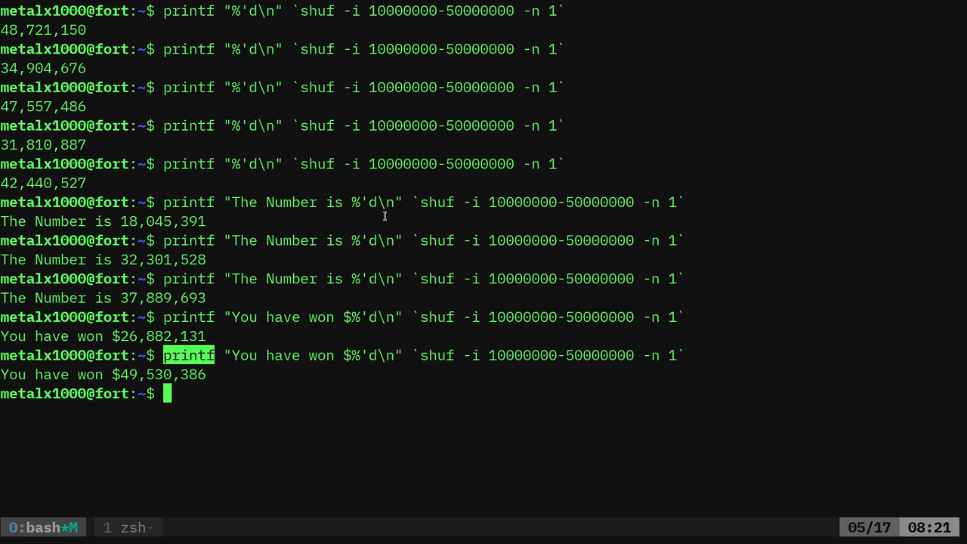